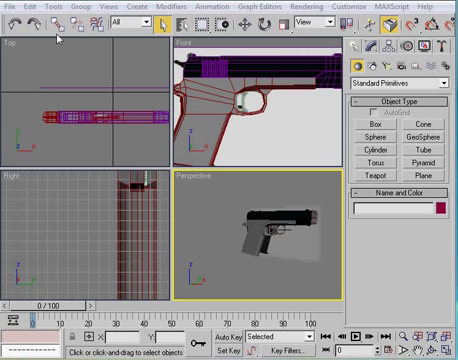
mouse_move(276, 108)
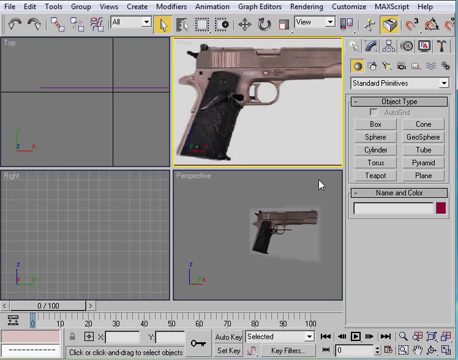
mouse_move(418, 138)
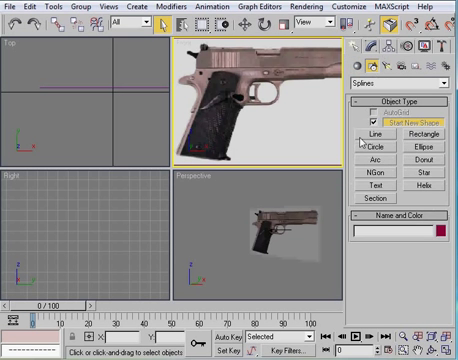
Choose the Line spline tool to trace the grip panel outline over the reference photo
left_click(372, 132)
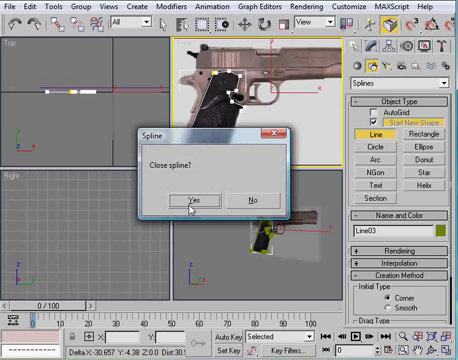
Close the traced grip outline and move a vertex onto the grip's curved edge
left_click(196, 198)
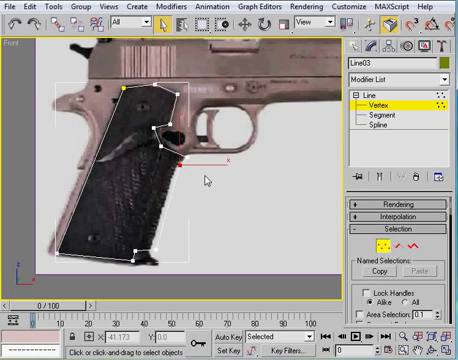
left_click_drag(178, 164, 204, 164)
type("Grip")
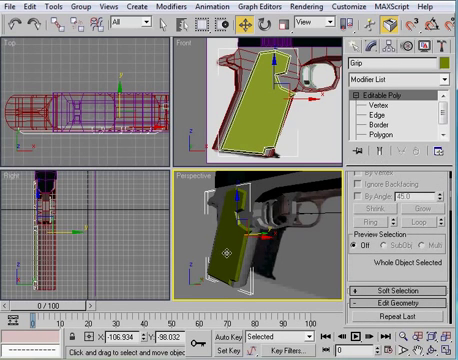
mouse_move(330, 216)
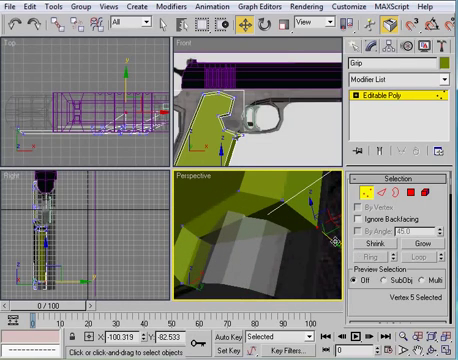
Move a grip panel vertex so the mesh edge sits closer to the handle
left_click(330, 240)
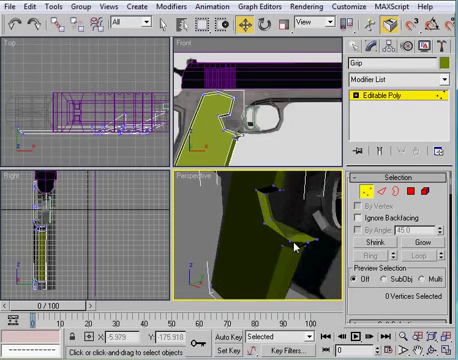
Select and drag a grip panel vertex around the handle's rounded back
left_click(300, 248)
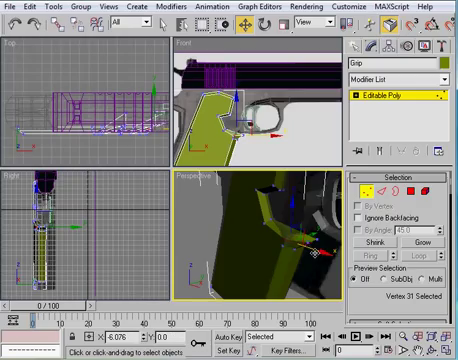
left_click_drag(304, 240, 316, 244)
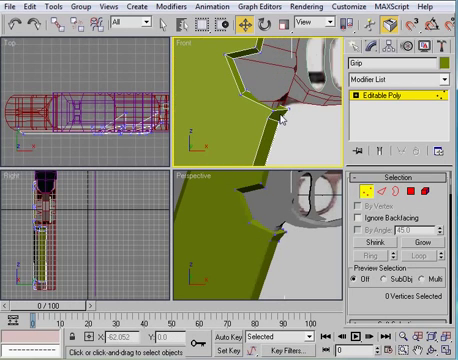
Adjust grip panel vertices in the Perspective and Front views to align with the handle's back edge
left_click(278, 96)
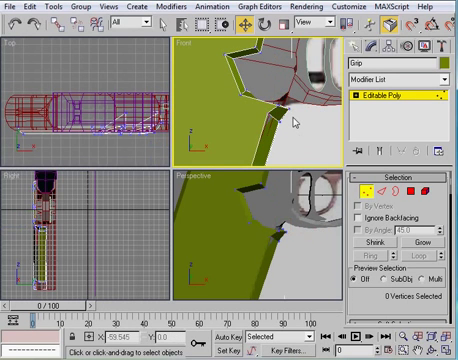
left_click(298, 118)
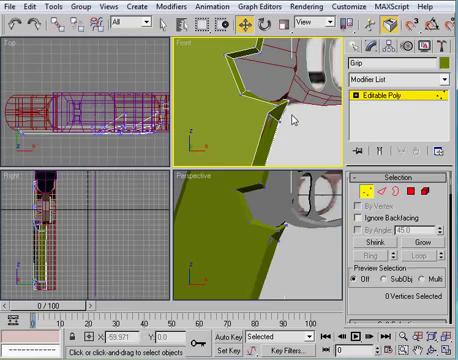
left_click(276, 104)
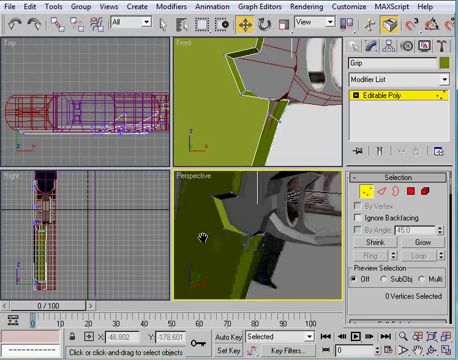
left_click(250, 210)
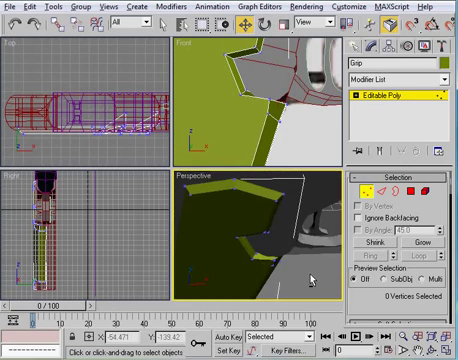
left_click(256, 230)
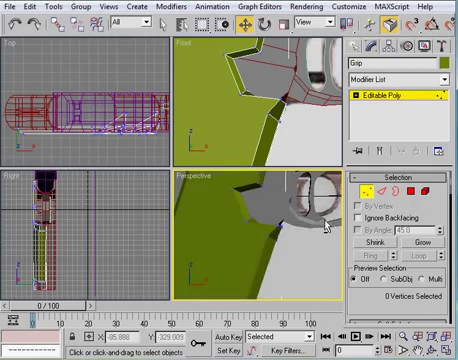
left_click(258, 200)
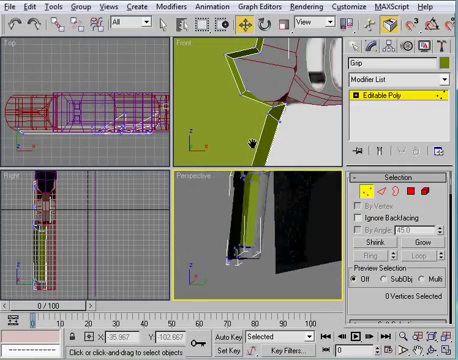
Bring up the Modifier List for the grip panel to add Symmetry
left_click(404, 76)
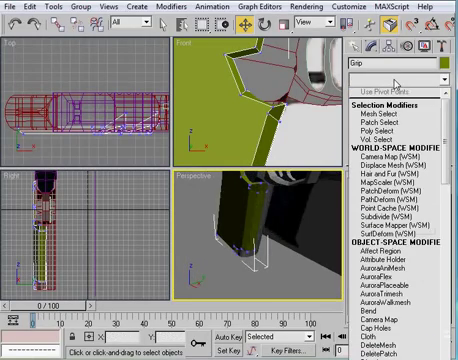